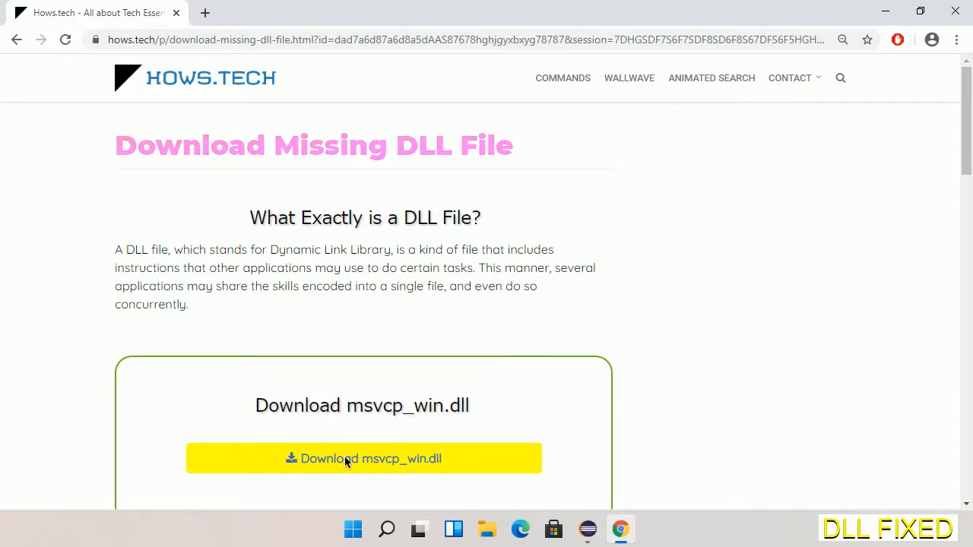
{"action": "mouse_move", "coordinate": [363, 459]}
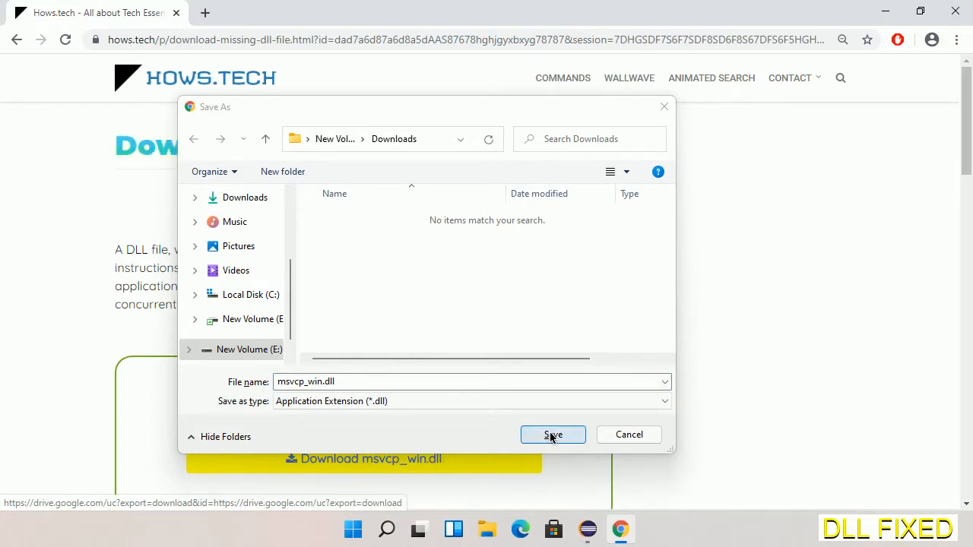
Save msvcp_win.dll into Downloads and reveal the download's options
{"action": "left_click", "coordinate": [553, 434]}
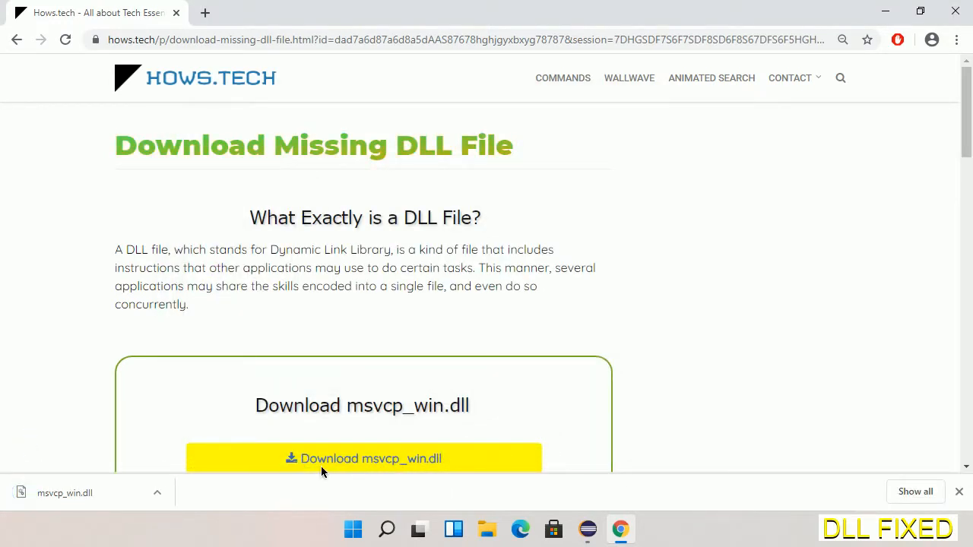
{"action": "left_click", "coordinate": [158, 492]}
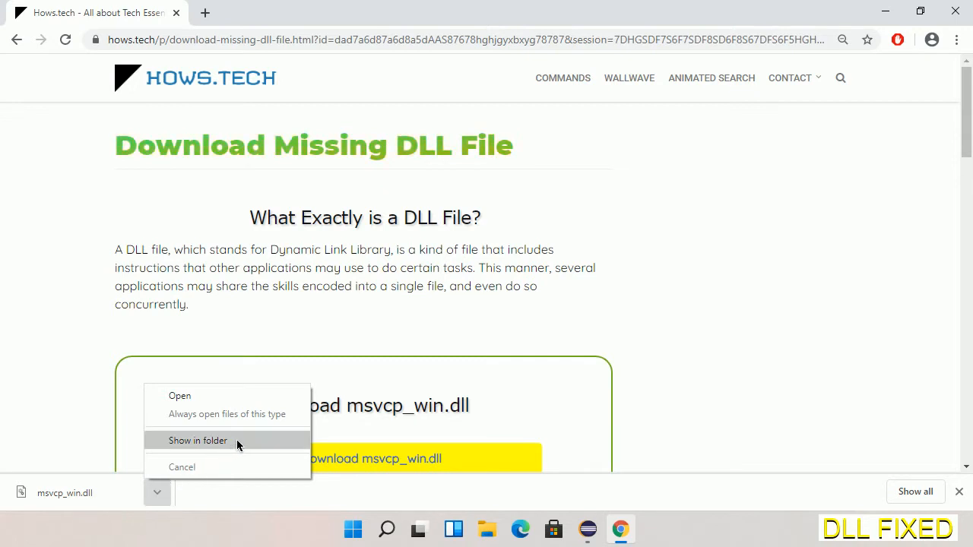
Show msvcp_win.dll in its E: Downloads folder and copy it
{"action": "left_click", "coordinate": [197, 441]}
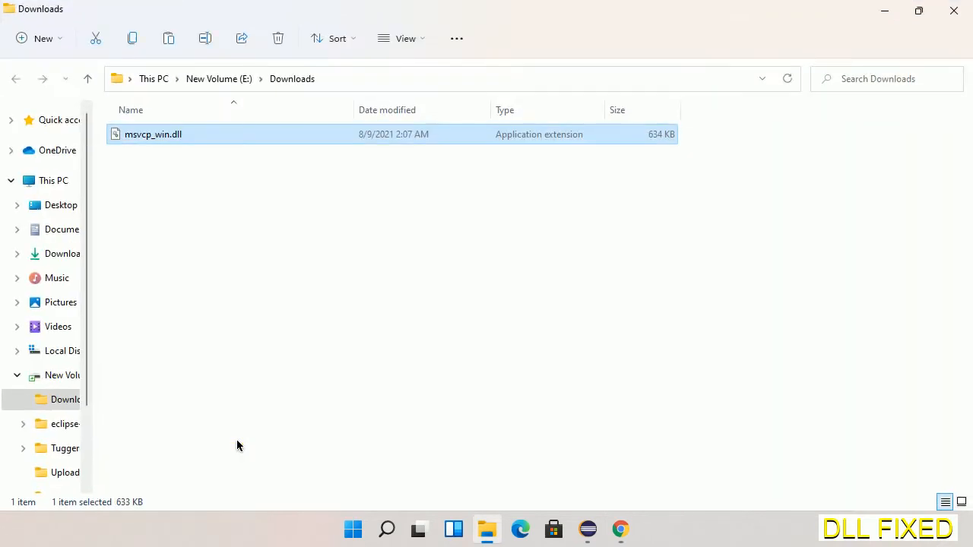
{"action": "mouse_move", "coordinate": [153, 174]}
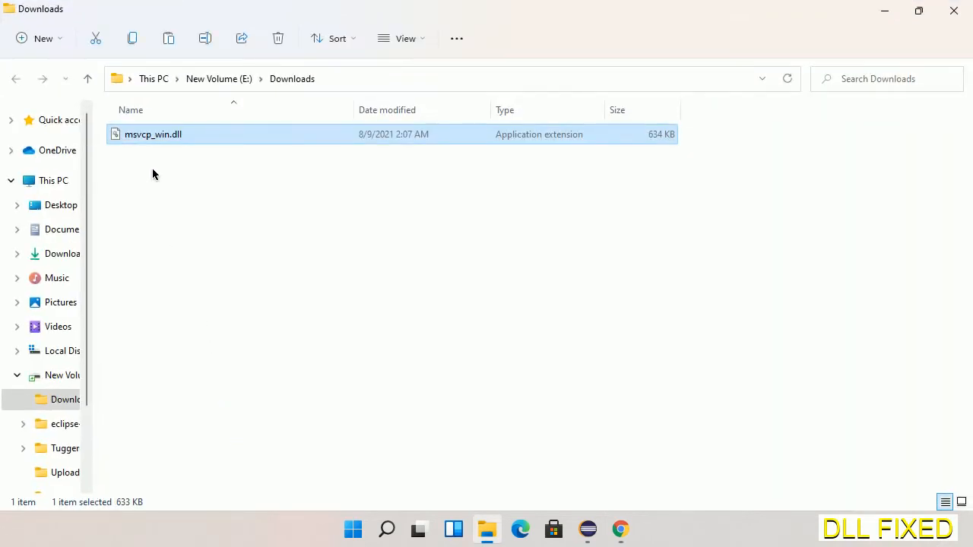
{"action": "right_click", "coordinate": [153, 134]}
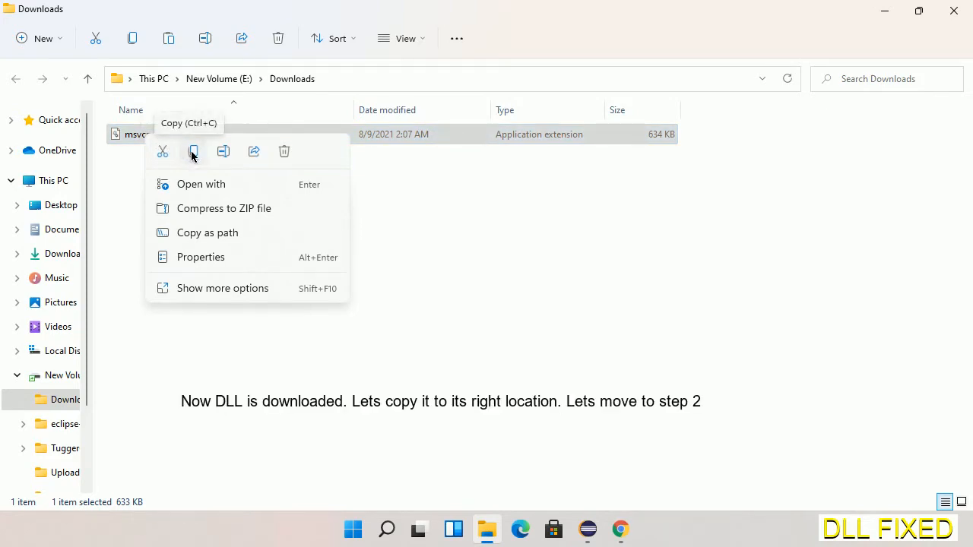
{"action": "left_click", "coordinate": [194, 151]}
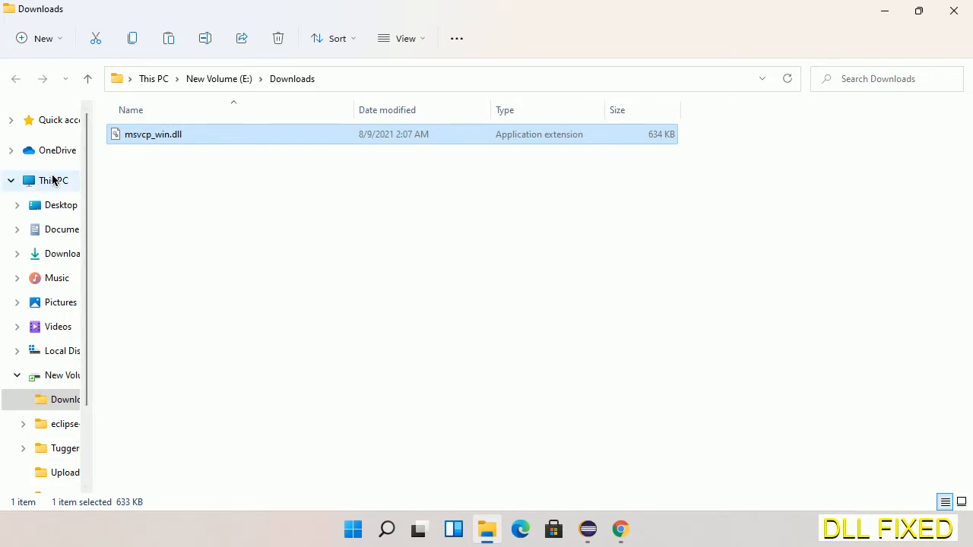
Paste msvcp_win.dll into C:\Windows\System32, granting administrator permission
{"action": "left_click", "coordinate": [53, 180]}
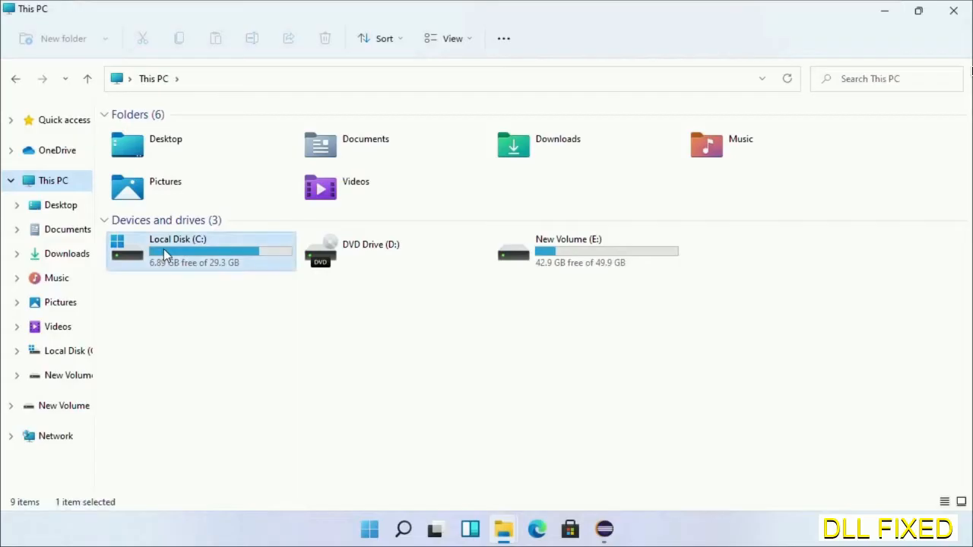
{"action": "double_click", "coordinate": [178, 251]}
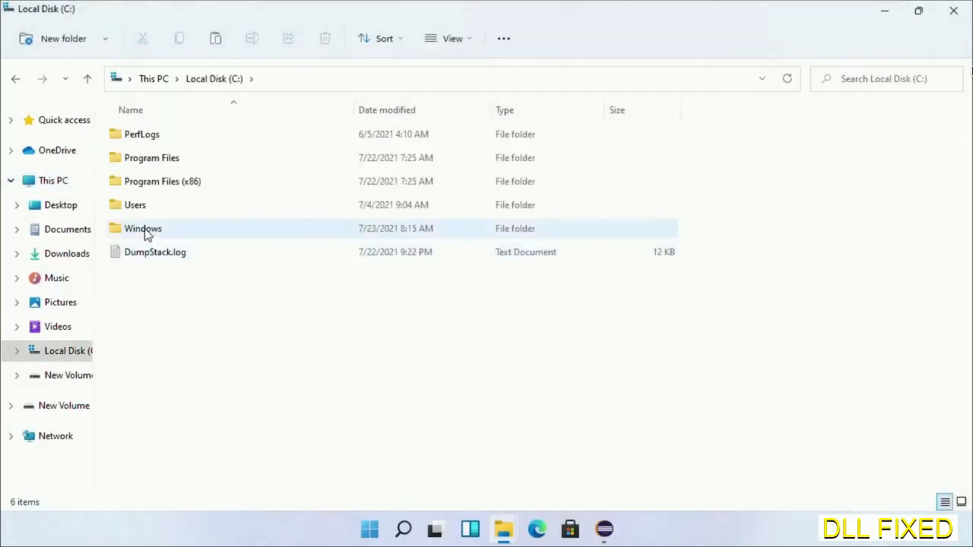
{"action": "double_click", "coordinate": [143, 228]}
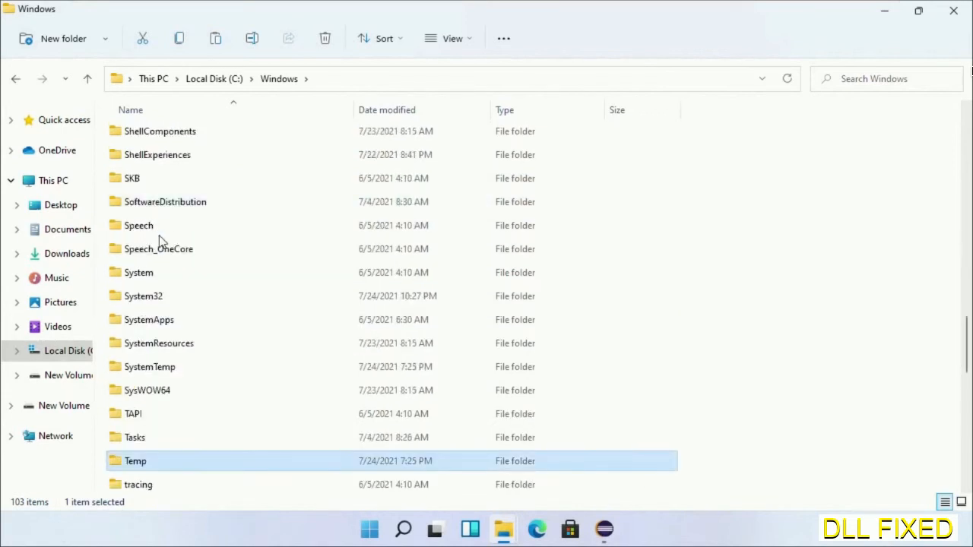
{"action": "double_click", "coordinate": [143, 296]}
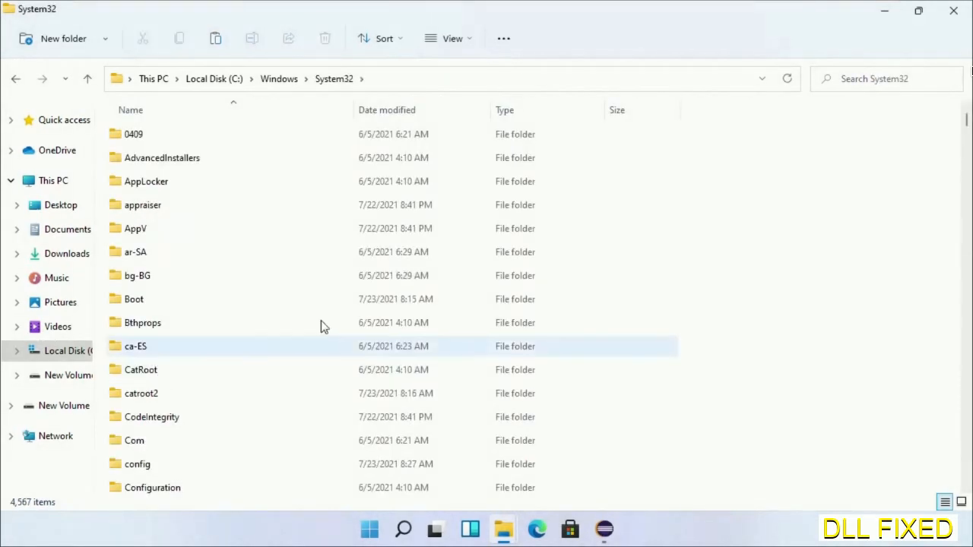
{"action": "right_click", "coordinate": [704, 160]}
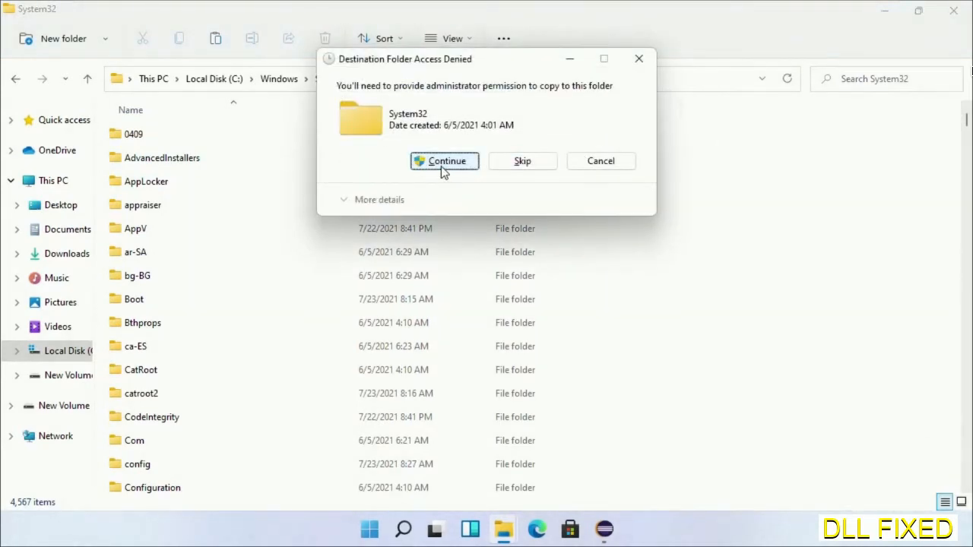
{"action": "left_click", "coordinate": [445, 160]}
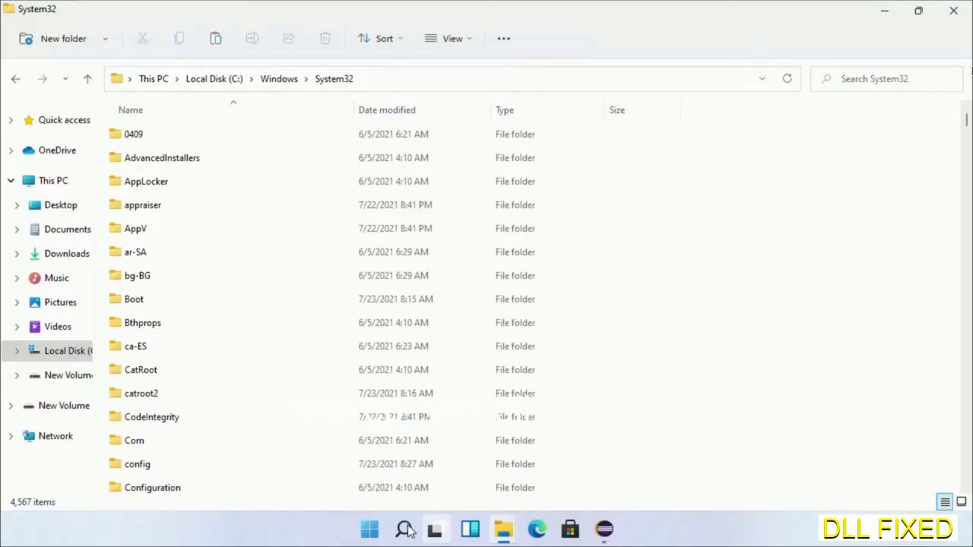
Launch Task Manager as administrator and start its Run new task dialog
{"action": "left_click", "coordinate": [404, 530]}
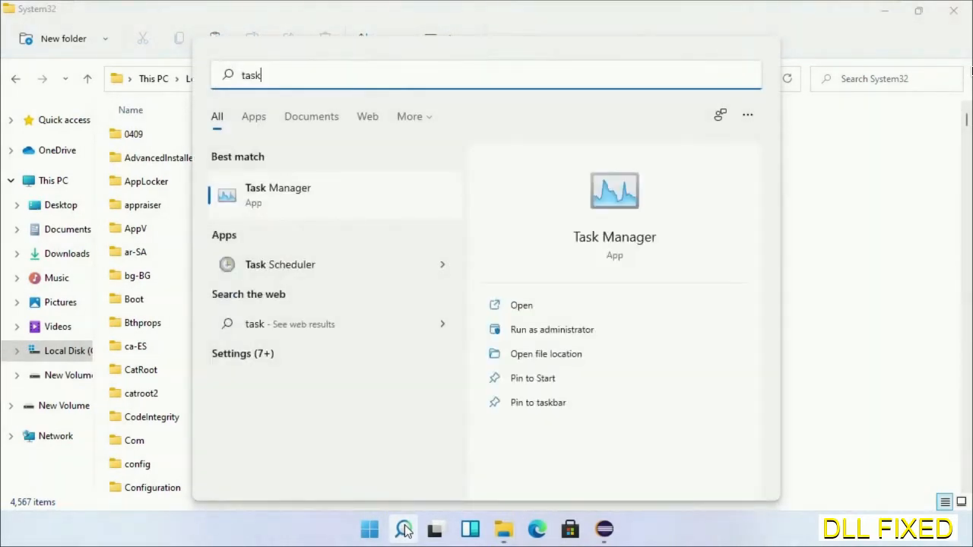
{"action": "right_click", "coordinate": [278, 195]}
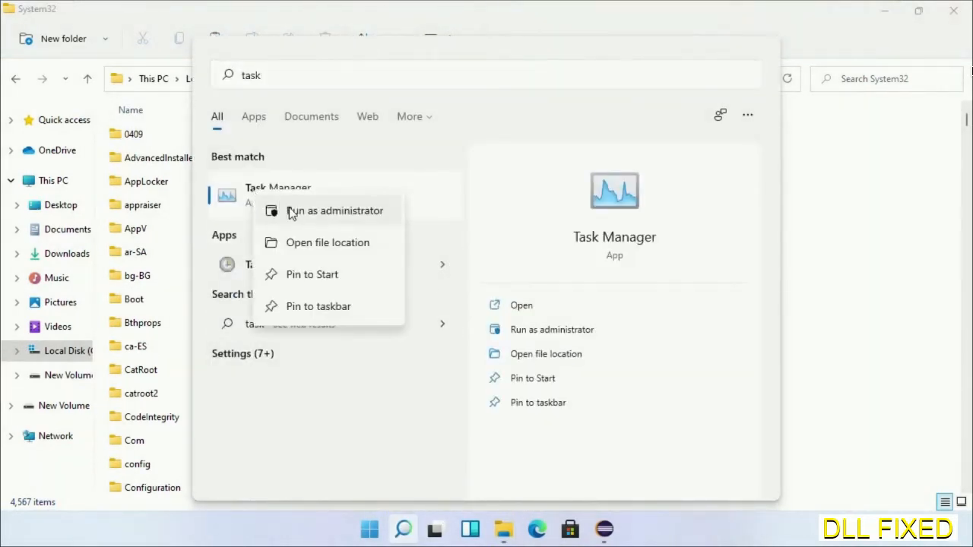
{"action": "left_click", "coordinate": [334, 211]}
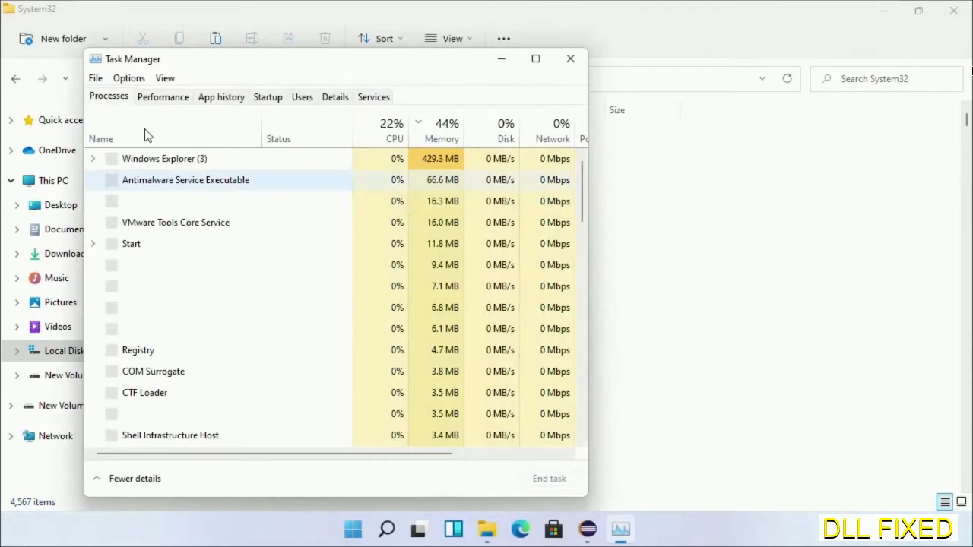
{"action": "left_click", "coordinate": [95, 77]}
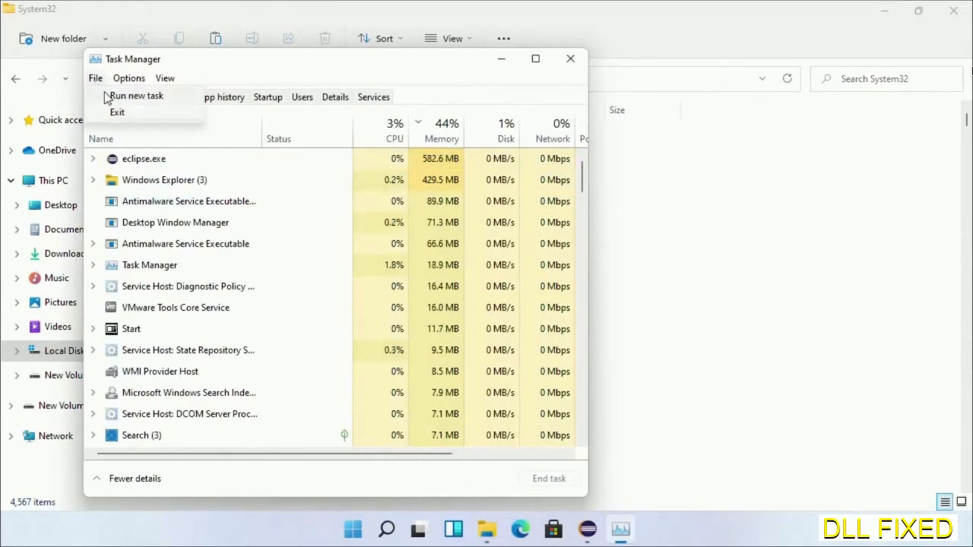
{"action": "left_click", "coordinate": [135, 95]}
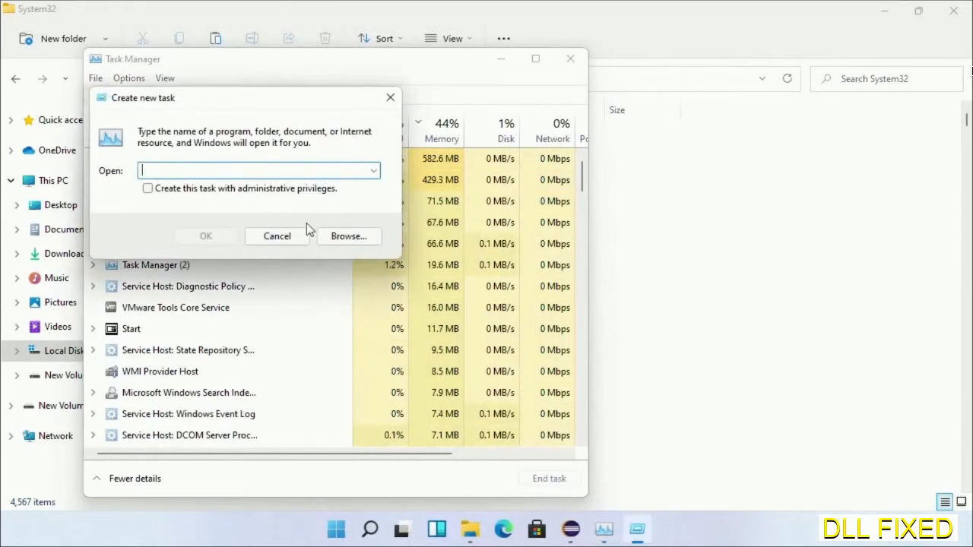
Browse to C:\Windows\System32\cmd.exe and launch it with administrative privileges
{"action": "left_click", "coordinate": [349, 236]}
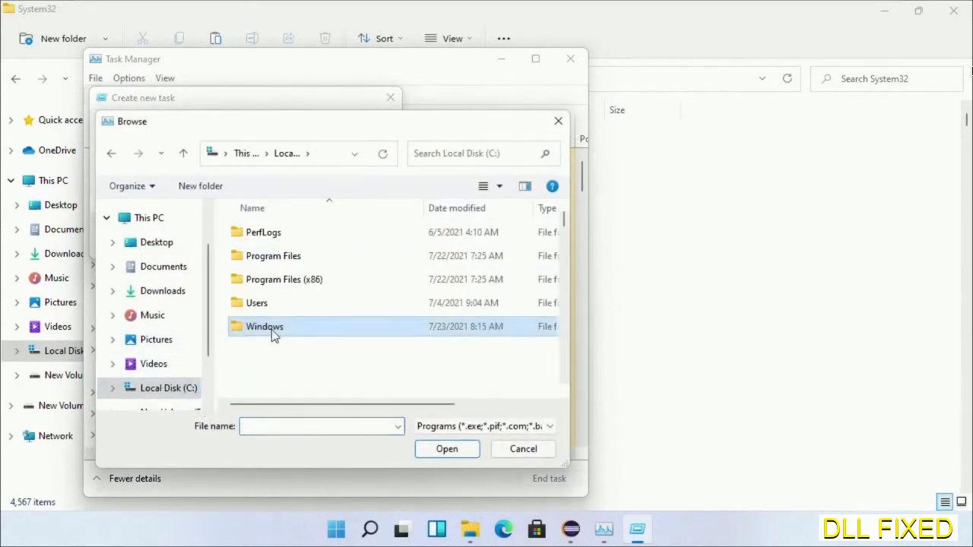
{"action": "double_click", "coordinate": [264, 327]}
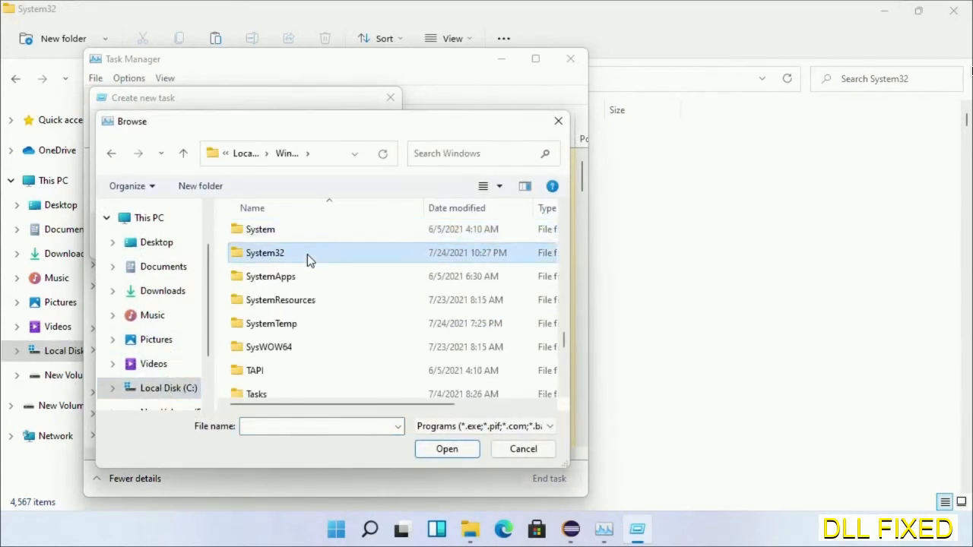
{"action": "double_click", "coordinate": [264, 252]}
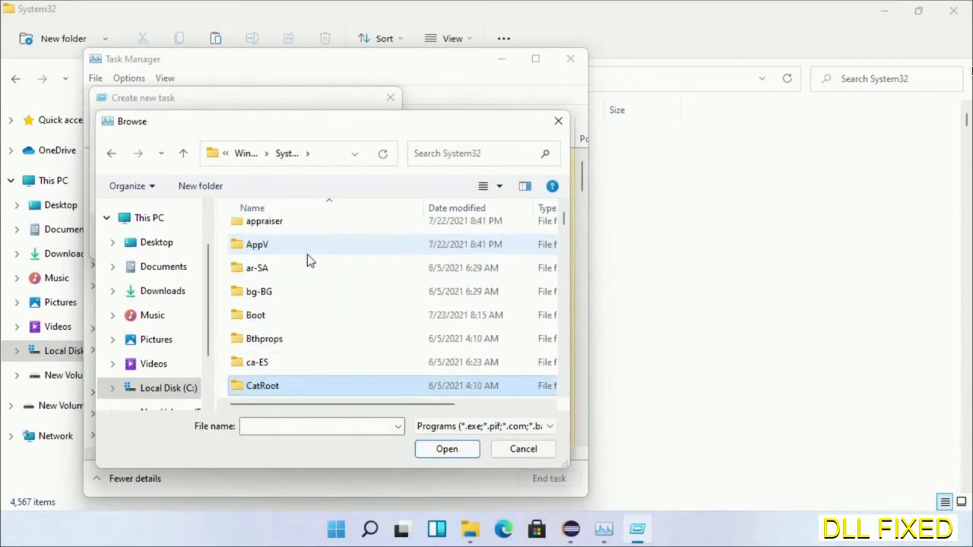
{"action": "scroll", "scroll_direction": "down", "scroll_amount": 3}
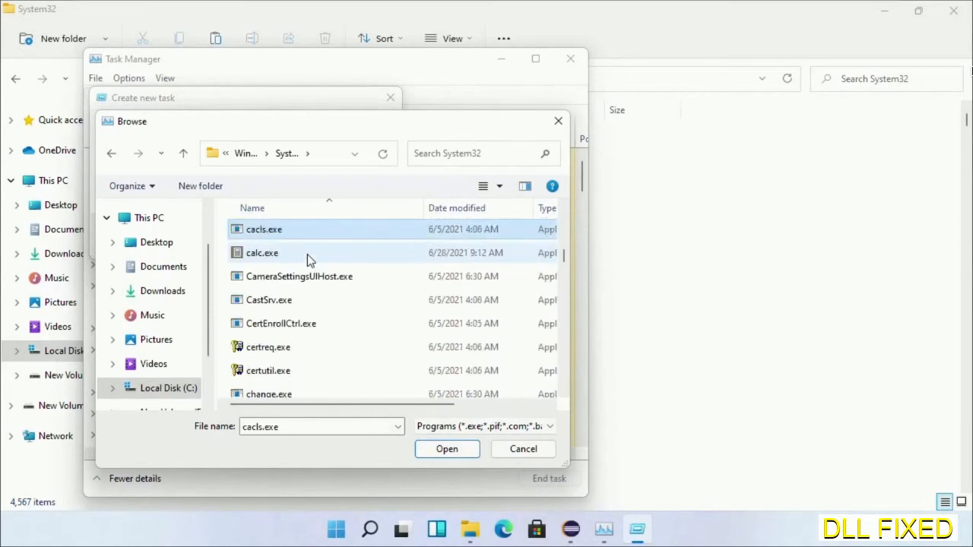
{"action": "mouse_move", "coordinate": [308, 294]}
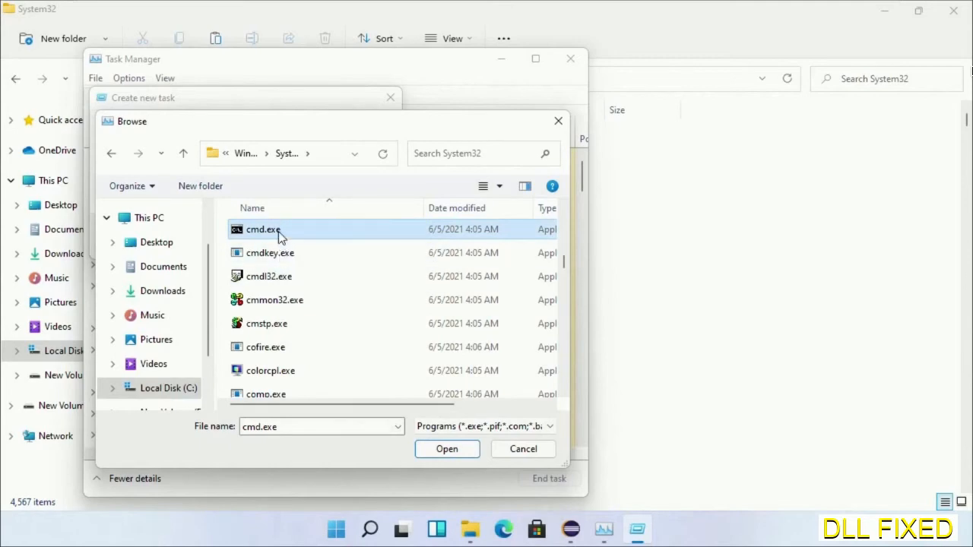
{"action": "left_click", "coordinate": [448, 449]}
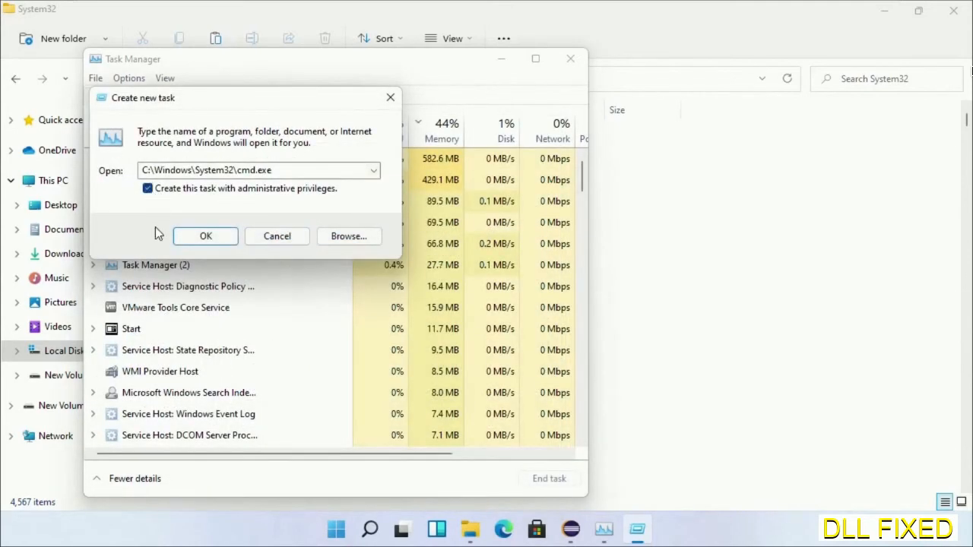
{"action": "left_click", "coordinate": [205, 235]}
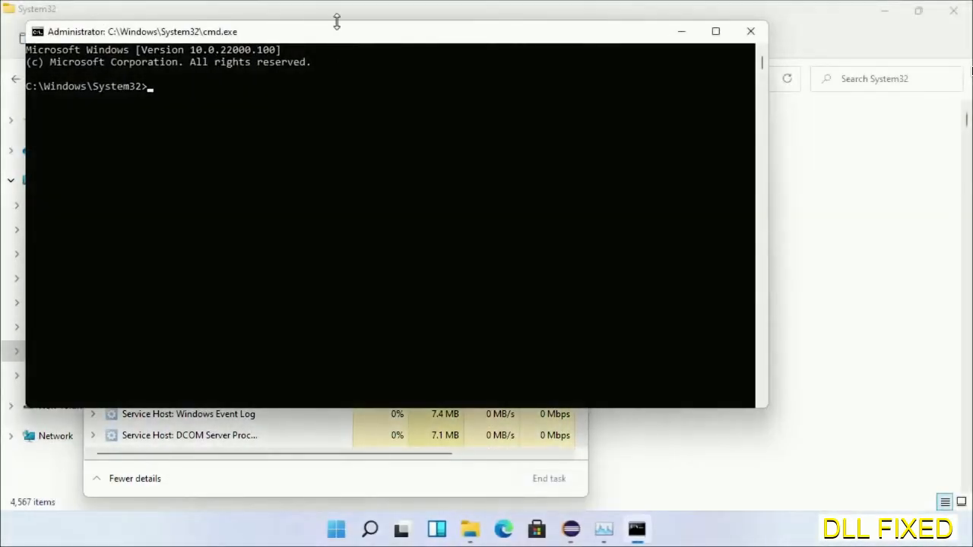
Run chkdsk c: /f /r and answer Y to schedule it for the next restart
{"action": "left_click", "coordinate": [715, 31]}
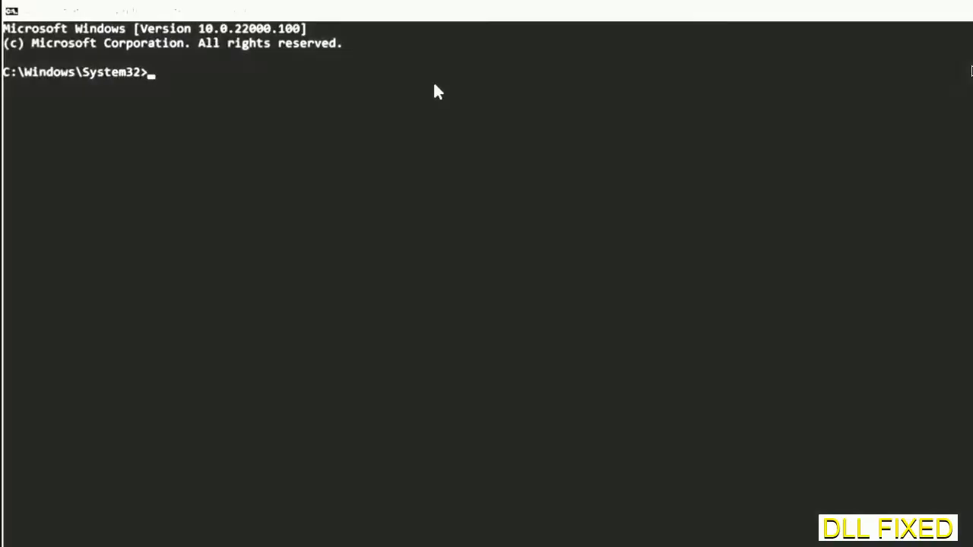
{"action": "type", "text": "chkdsk c /f /r"}
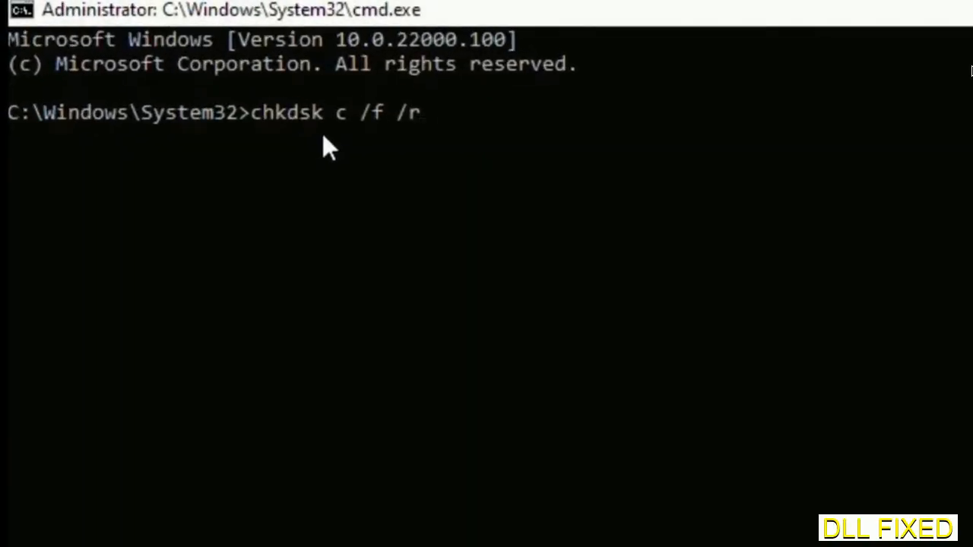
{"action": "type", "text": ":"}
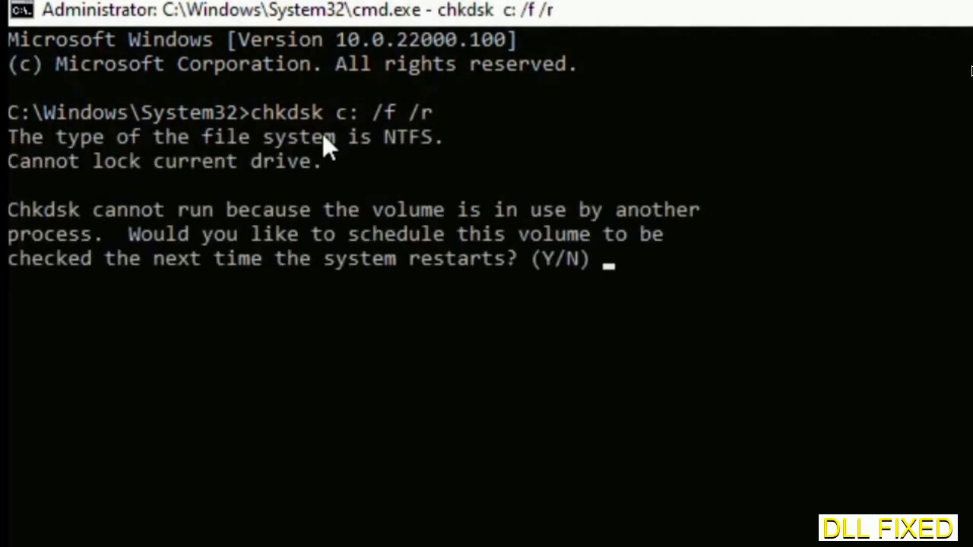
{"action": "type", "text": "Y"}
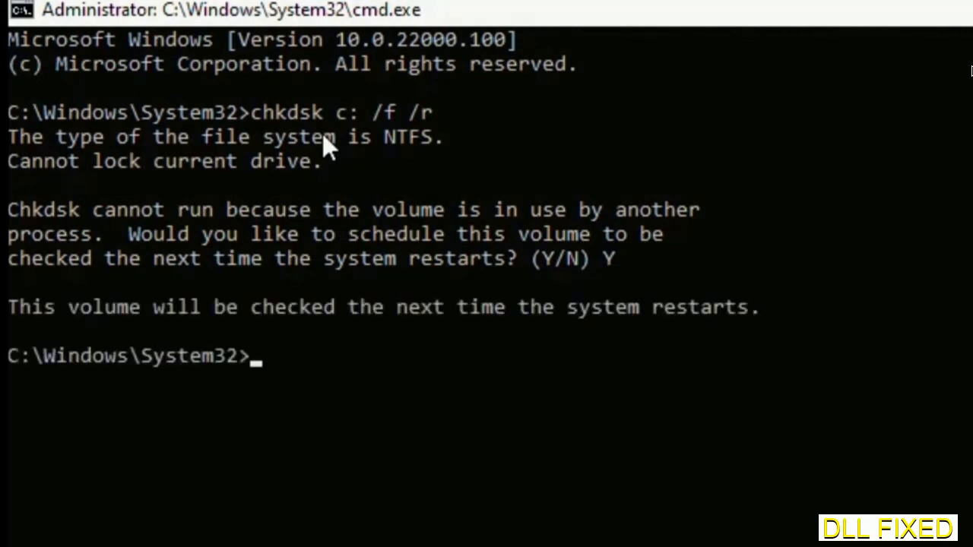
Start sfc /scannow to verify system files
{"action": "scroll", "scroll_direction": "down", "scroll_amount": 3}
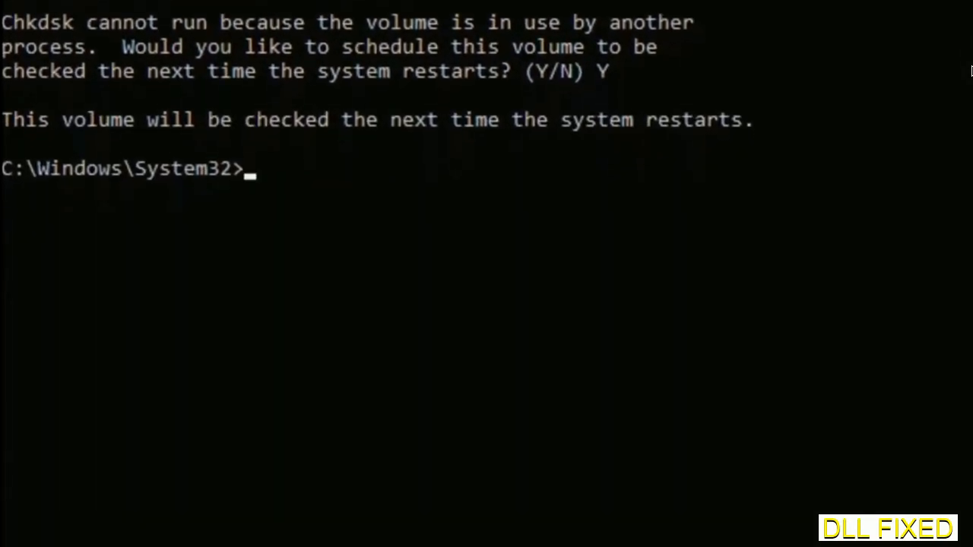
{"action": "type", "text": "sfc"}
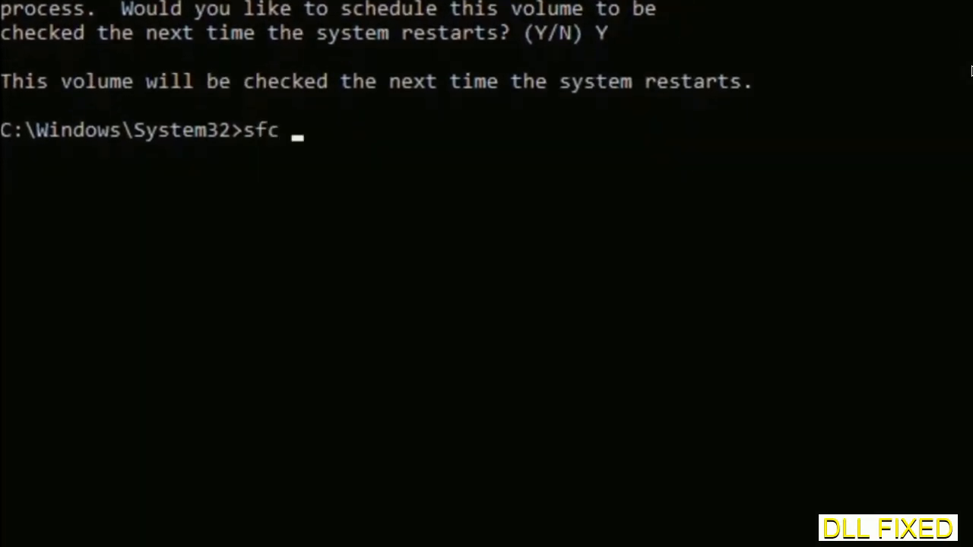
{"action": "type", "text": "/scanno"}
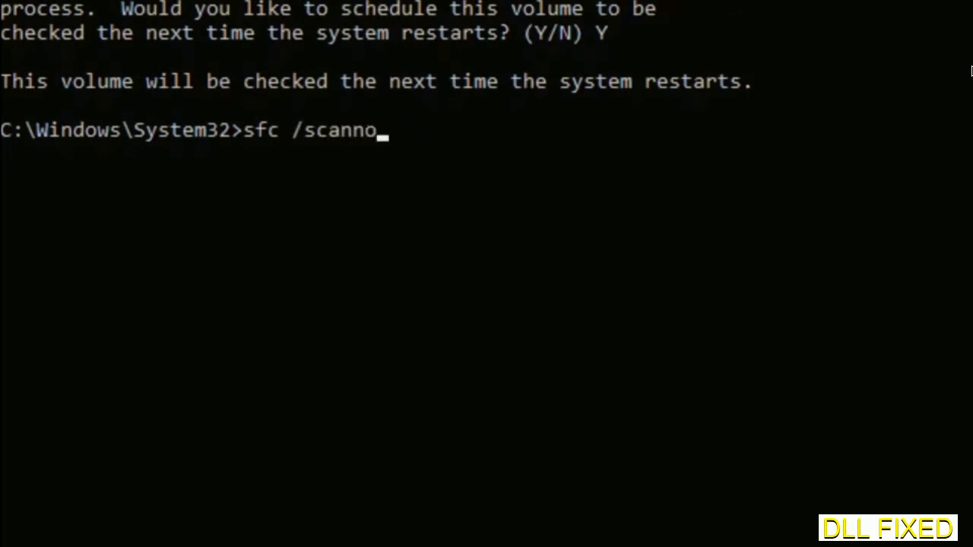
{"action": "type", "text": "w"}
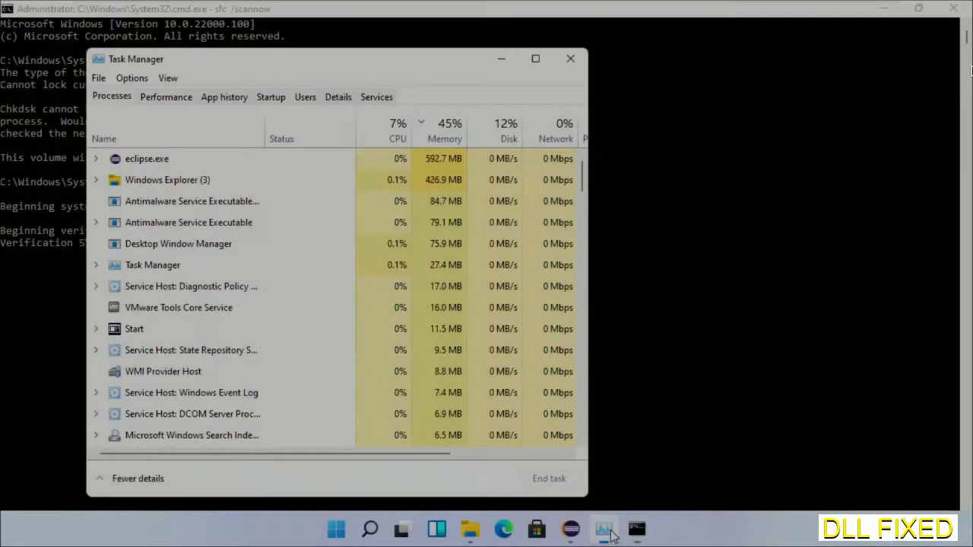
Launch a second administrator Command Prompt via Run new task
{"action": "left_click", "coordinate": [98, 78]}
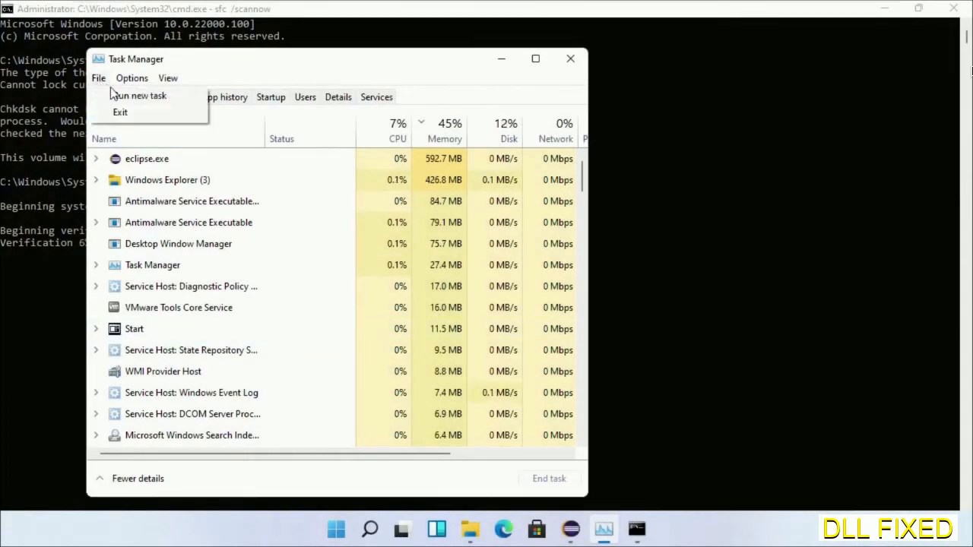
{"action": "left_click", "coordinate": [139, 95]}
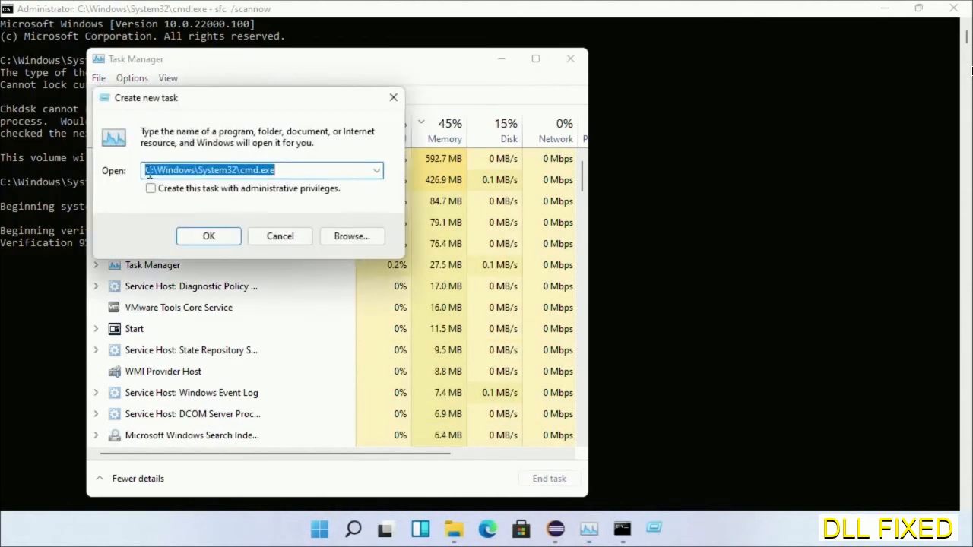
{"action": "left_click", "coordinate": [151, 189]}
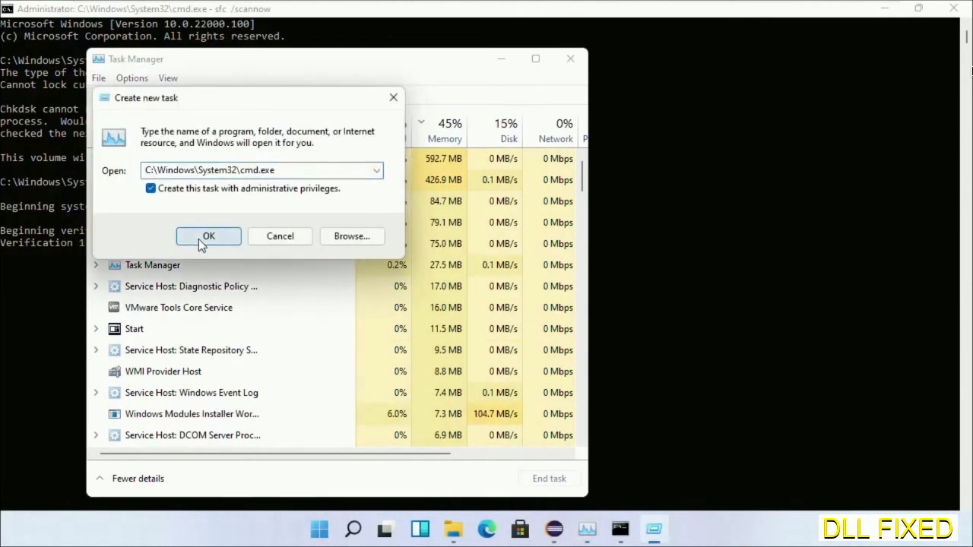
{"action": "left_click", "coordinate": [209, 236]}
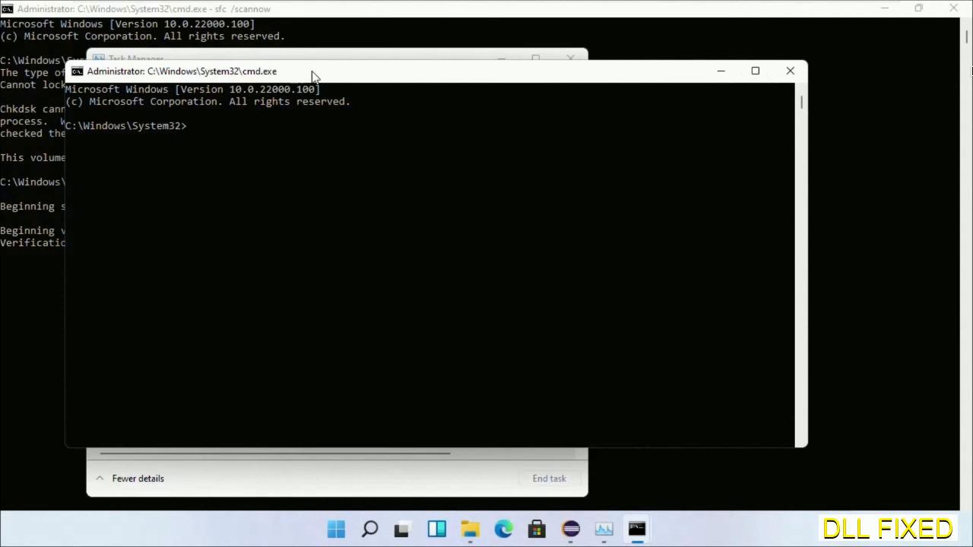
{"action": "left_click_drag", "start_coordinate": [316, 71], "coordinate": [433, 108]}
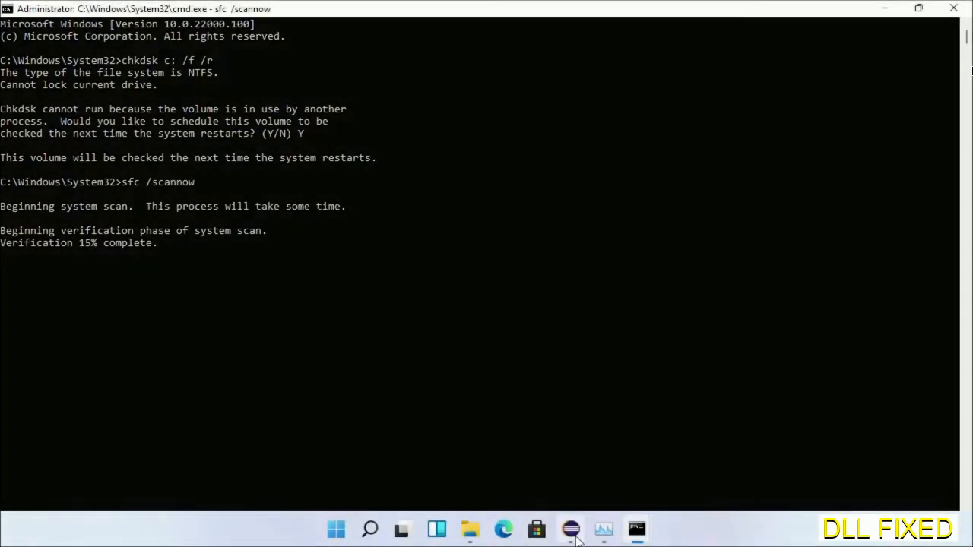
Type regsvr32 "C:\Windows\System32\myMissingDllFile.dll" in the second admin prompt
{"action": "left_click", "coordinate": [570, 529]}
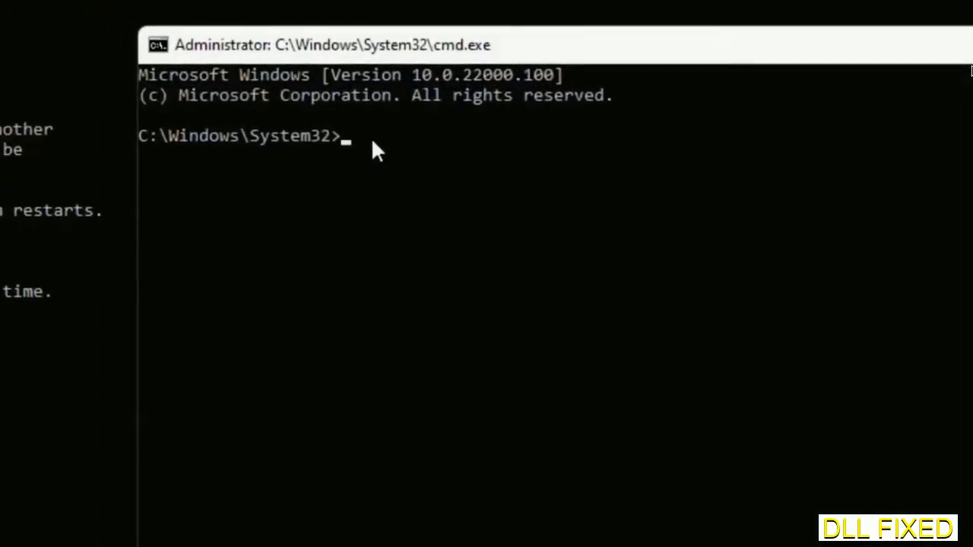
{"action": "type", "text": "regsvr32 \"C:\\Windows\\System32\\myMissingDllFile.dll\""}
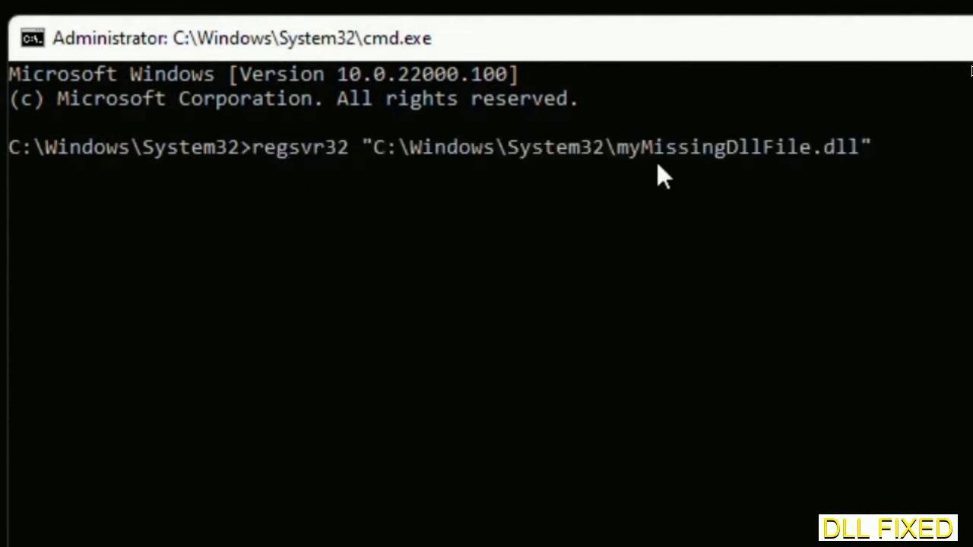
{"action": "mouse_move", "coordinate": [624, 168]}
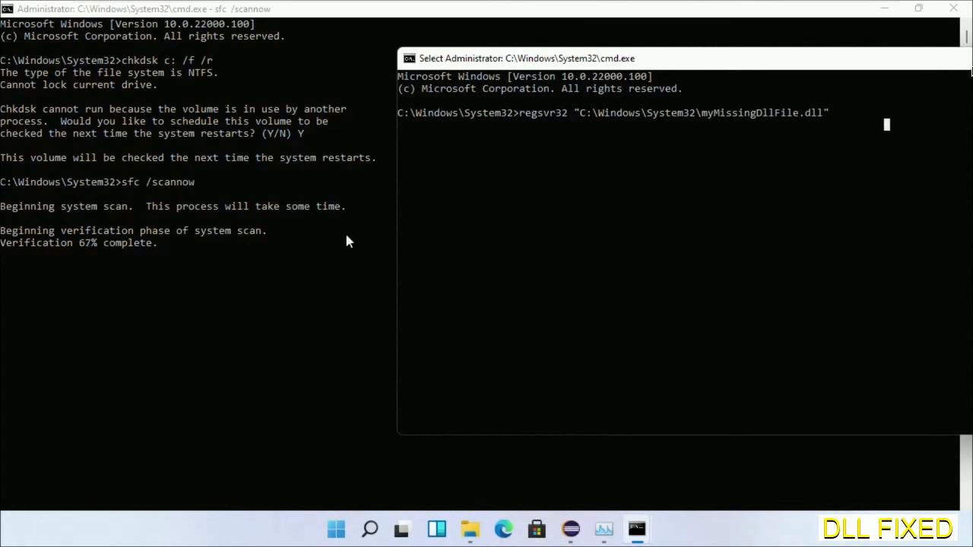
{"action": "mouse_move", "coordinate": [171, 248]}
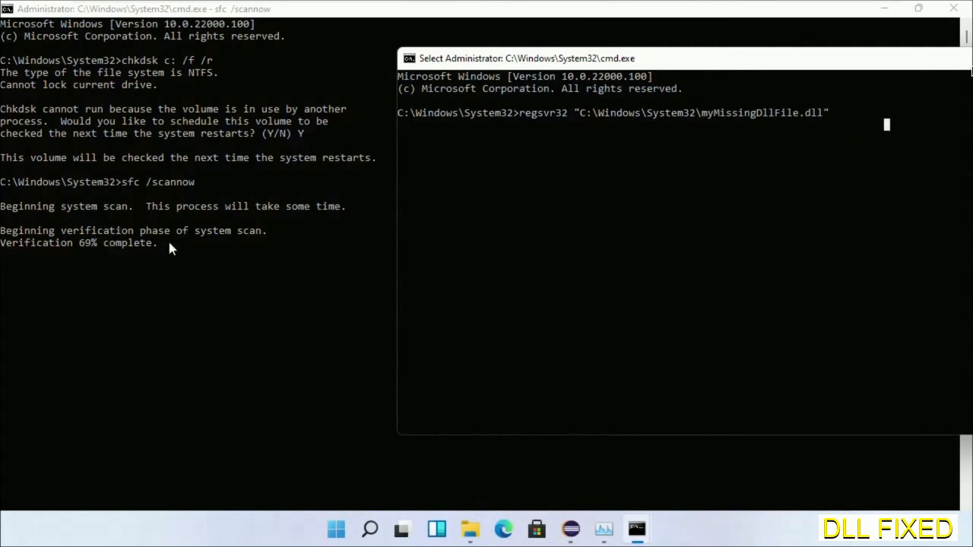
{"action": "left_click", "coordinate": [369, 530]}
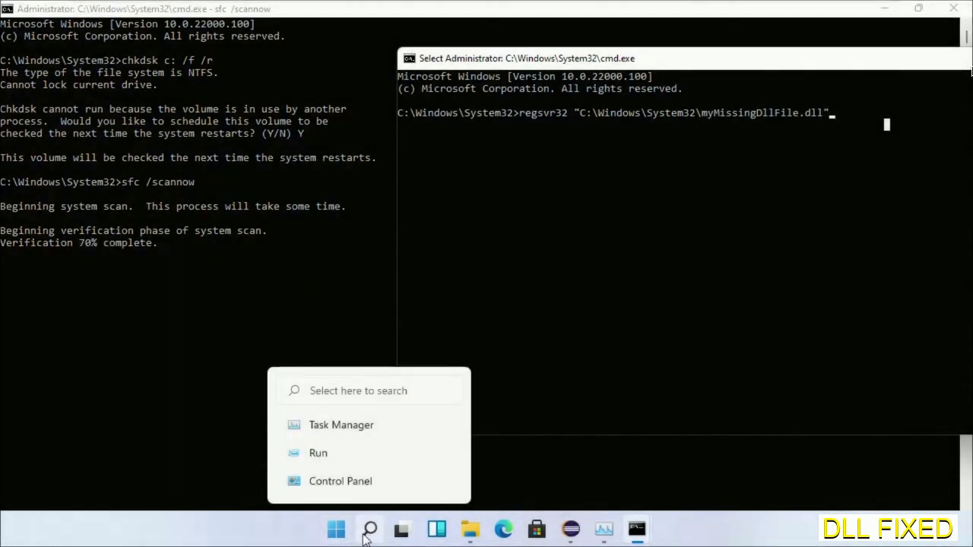
Bring up the Start menu's power options to choose Restart
{"action": "left_click", "coordinate": [336, 529]}
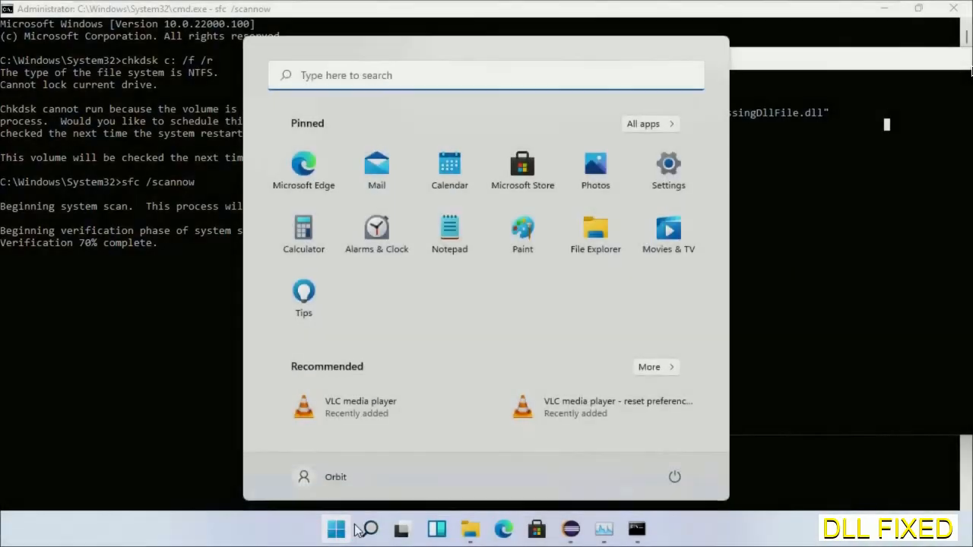
{"action": "left_click", "coordinate": [675, 477]}
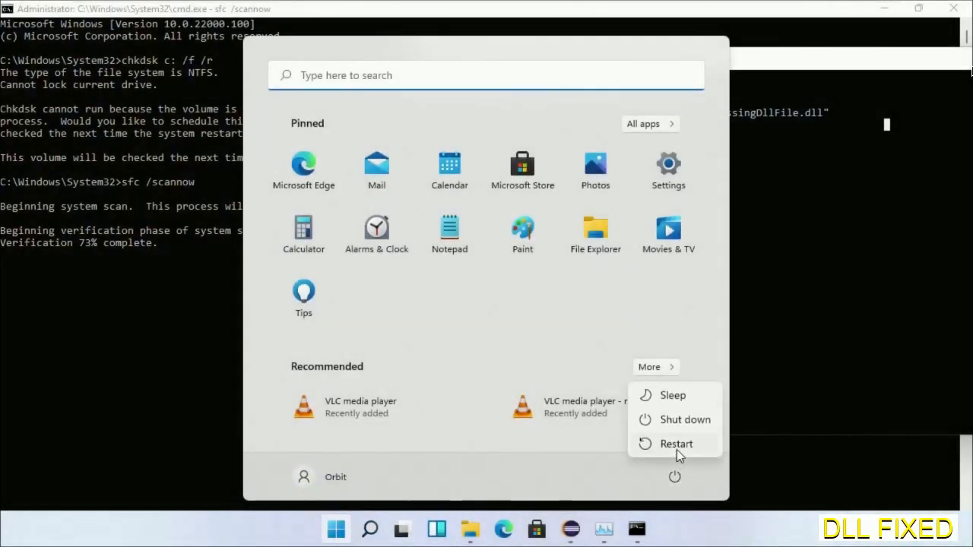